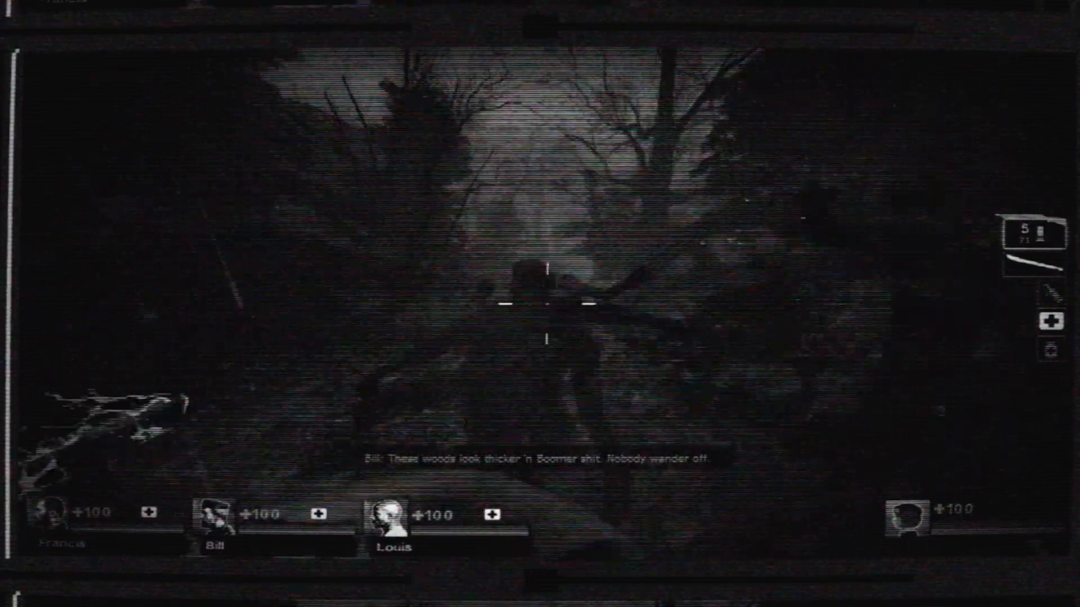
click(539, 303)
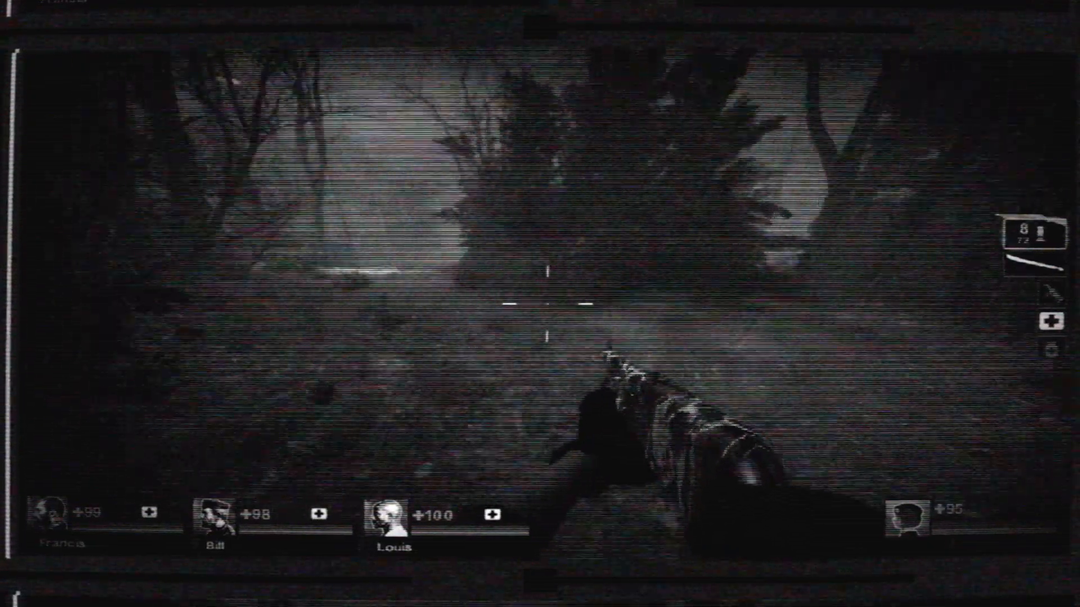
click(540, 304)
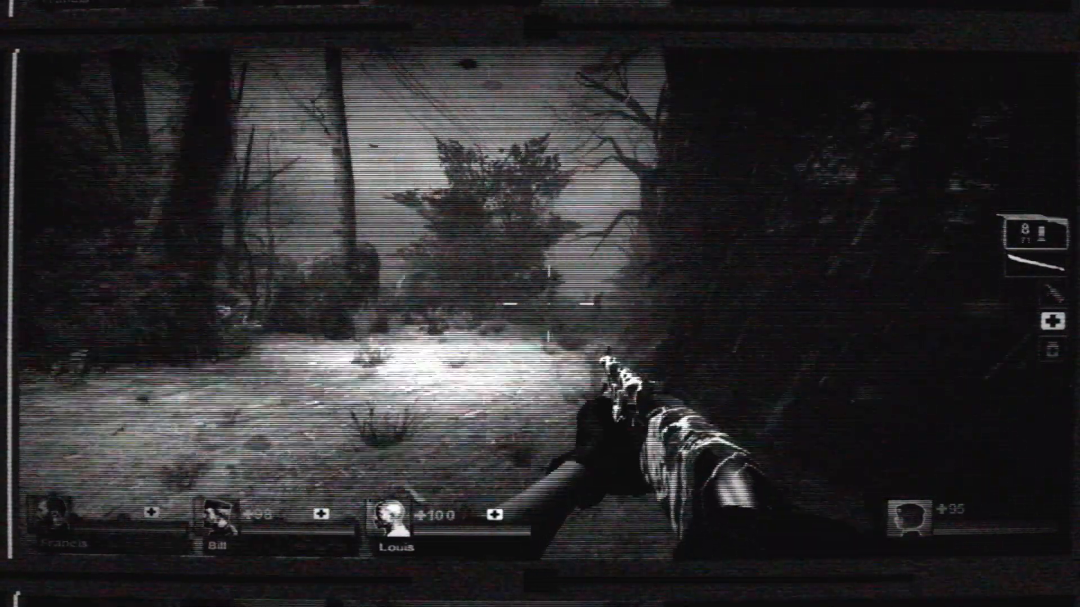
click(539, 304)
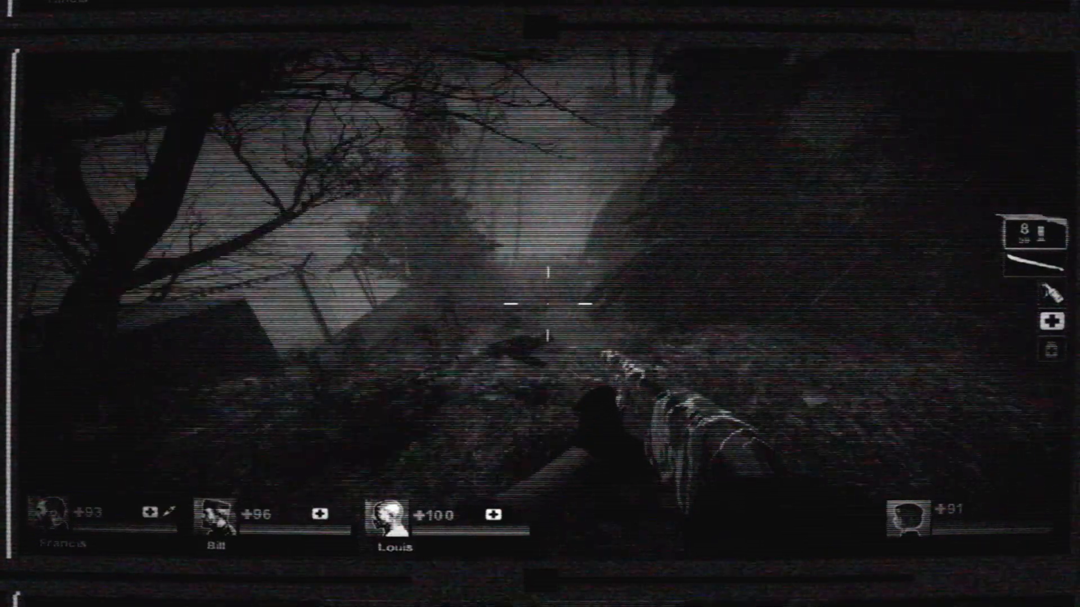
click(540, 304)
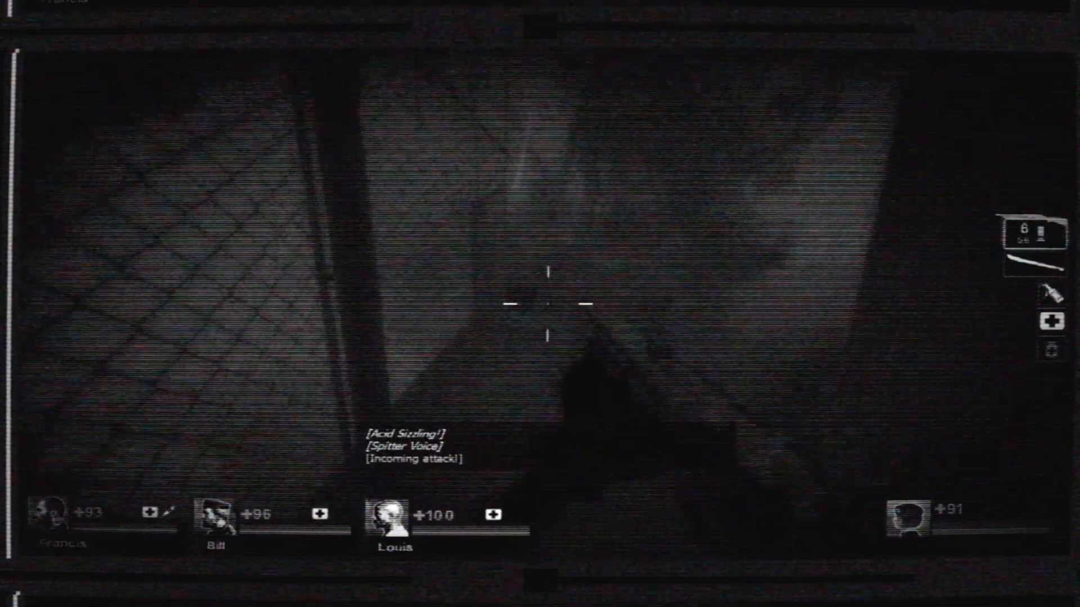
click(540, 304)
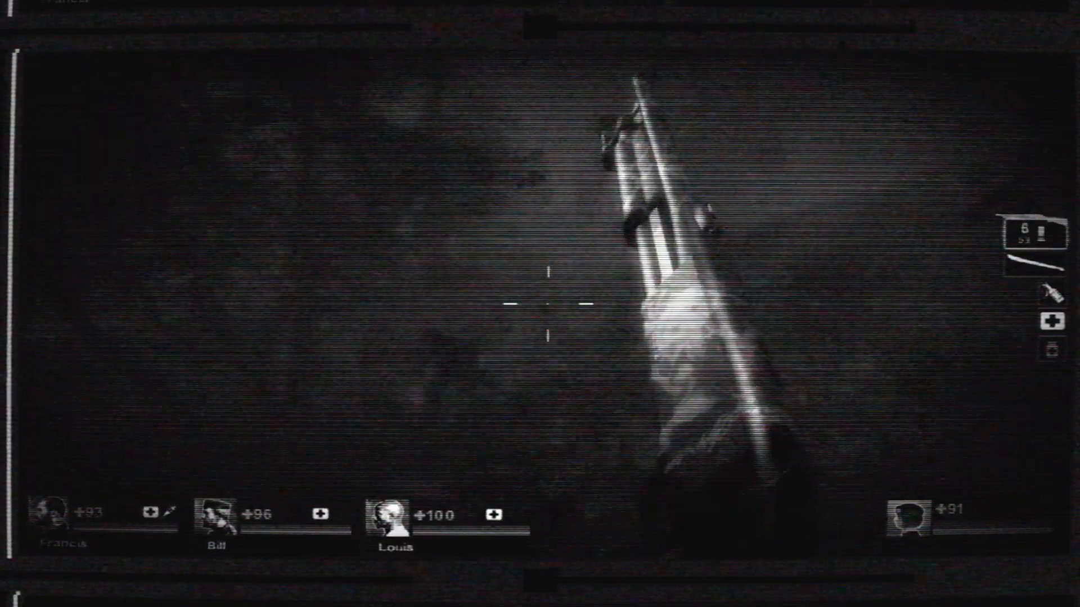
click(540, 303)
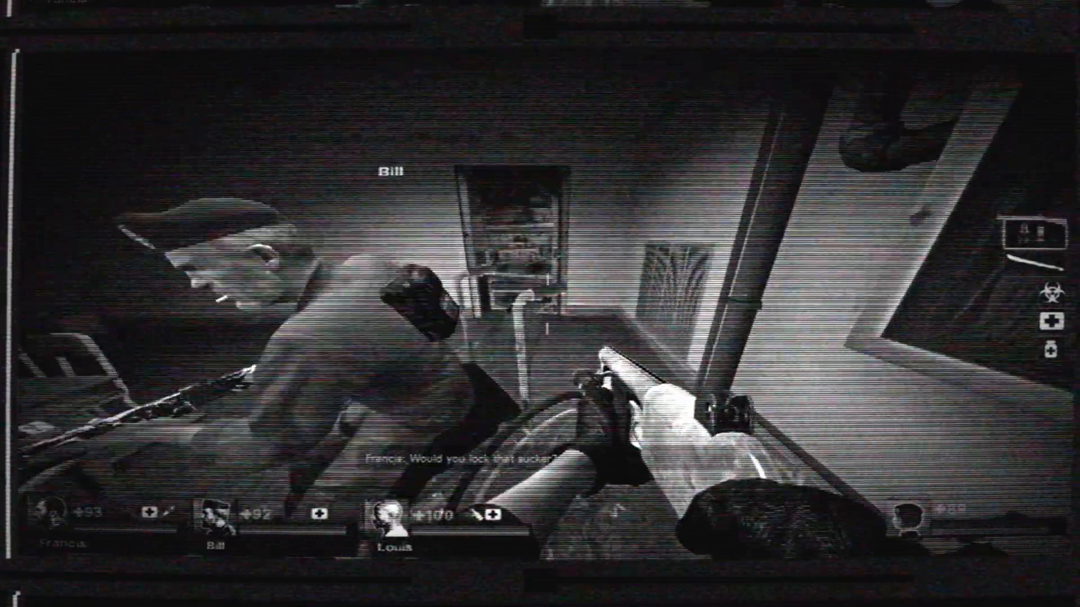
mouse_move(540, 304)
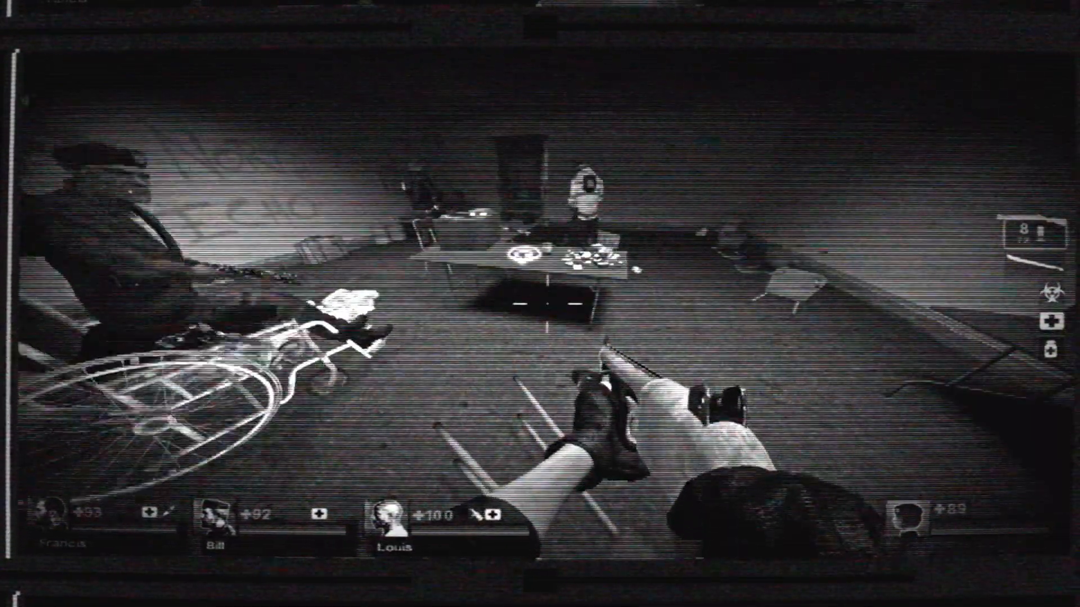
mouse_move(540, 303)
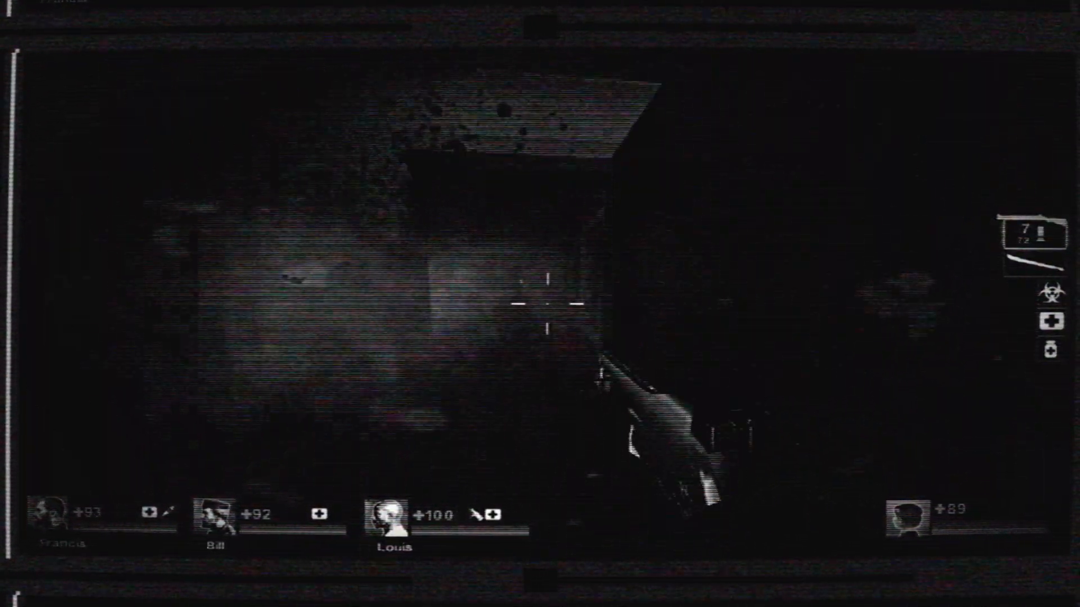
click(540, 303)
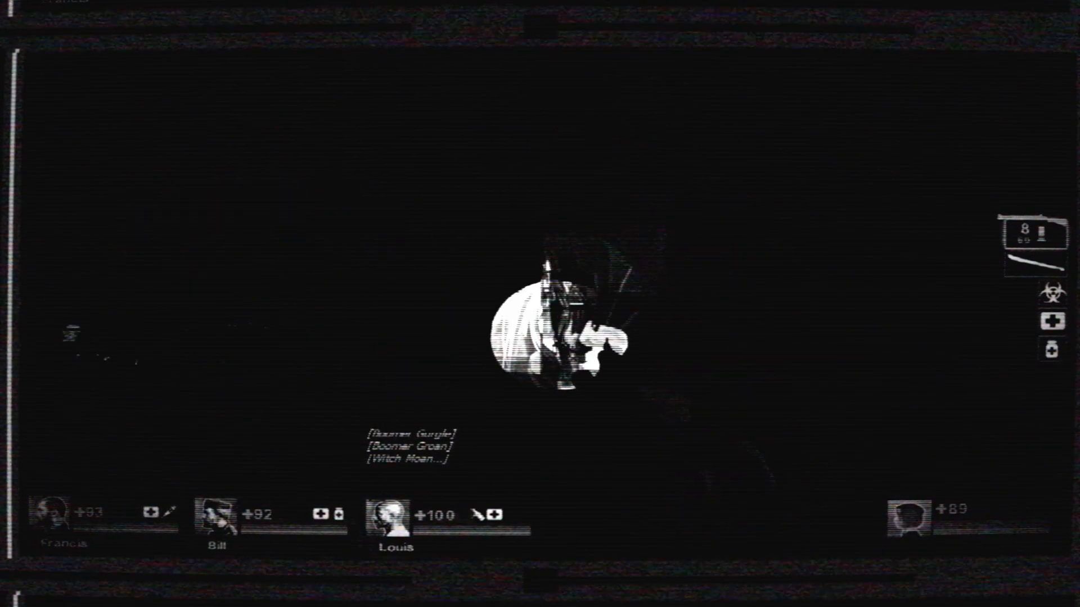
click(540, 304)
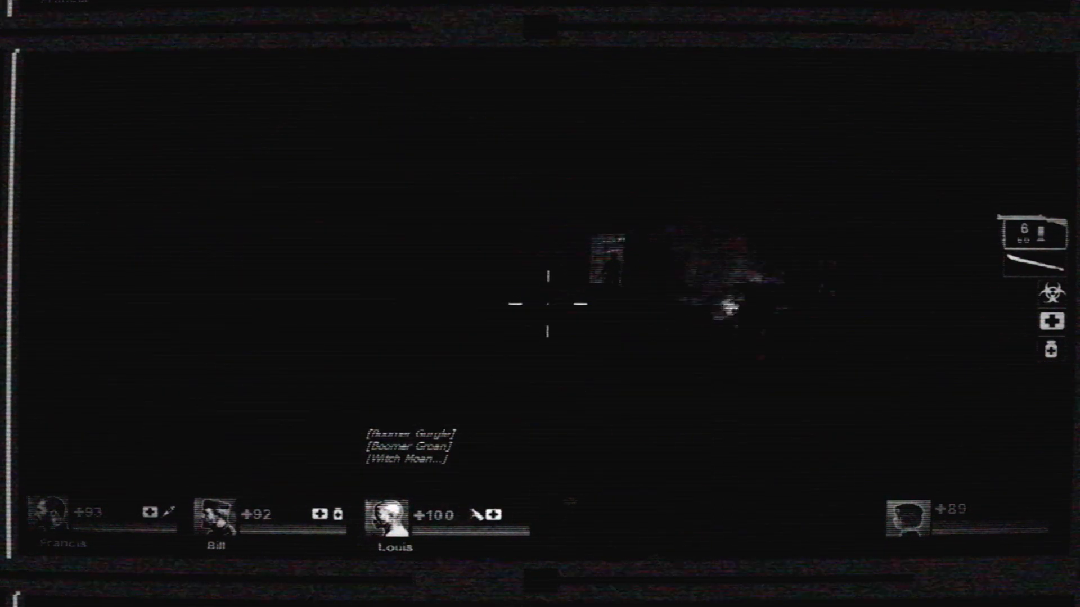
click(540, 304)
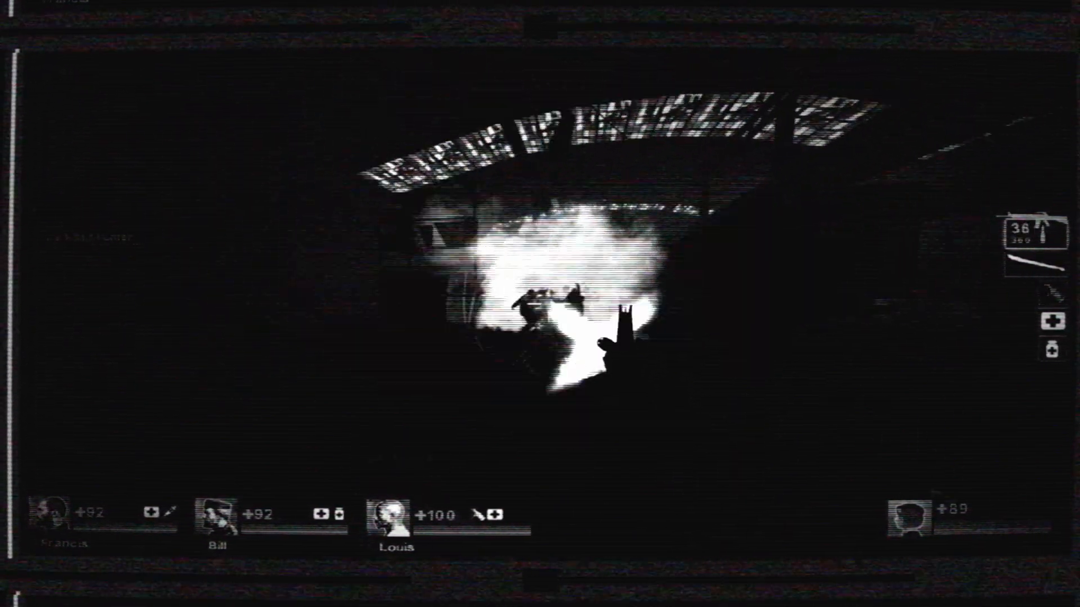
click(540, 304)
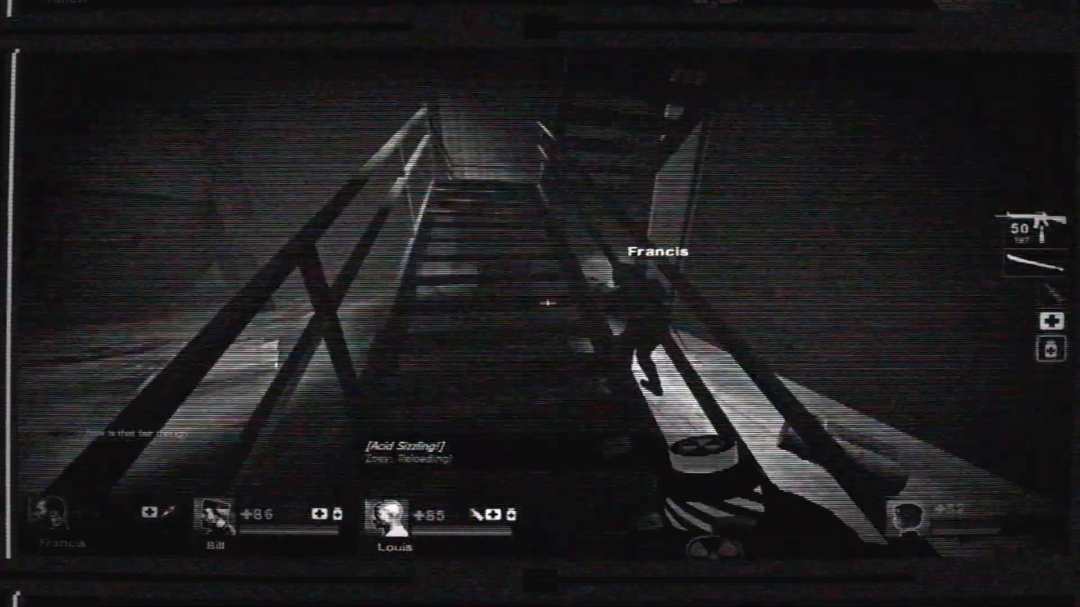
mouse_move(540, 303)
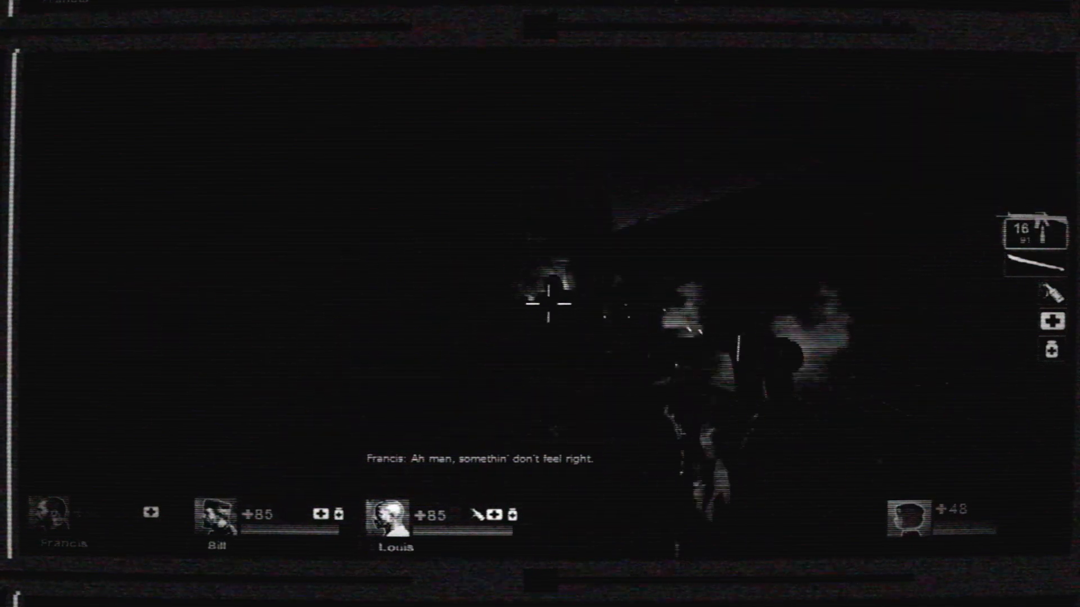
click(549, 305)
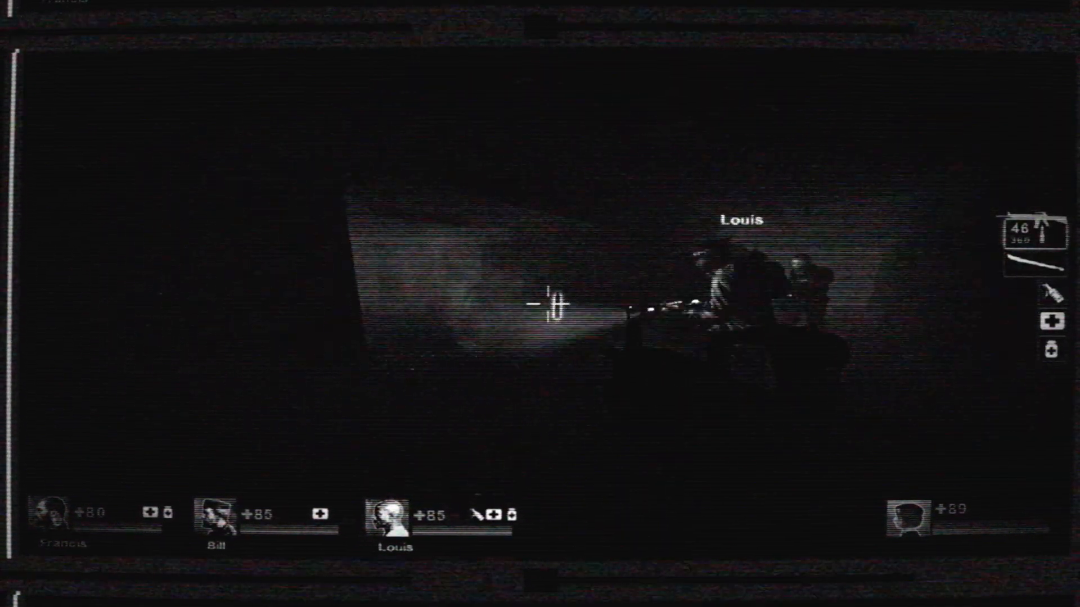
click(540, 303)
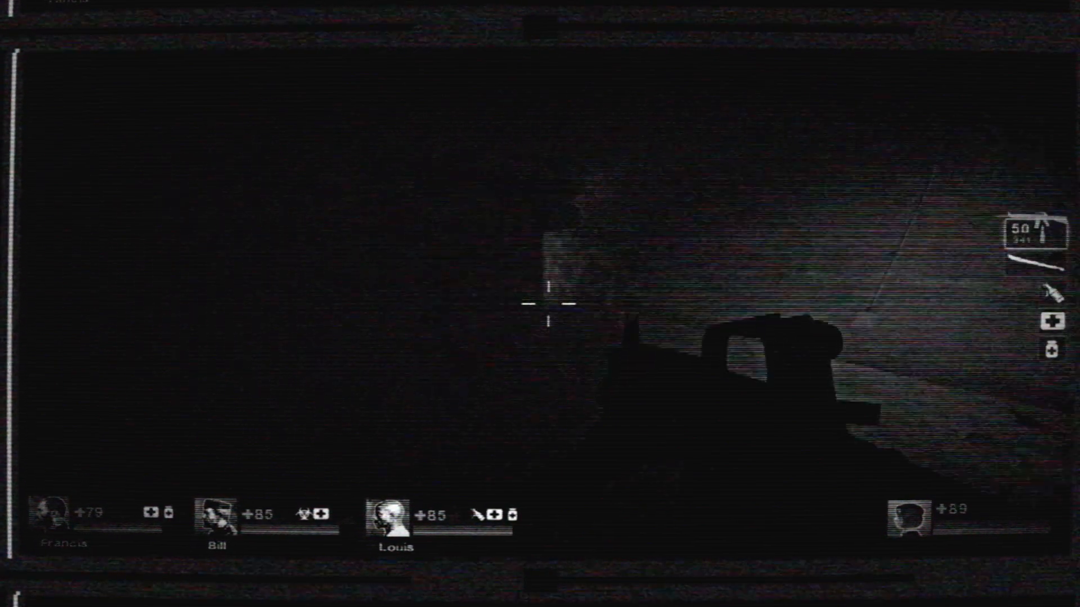
click(540, 304)
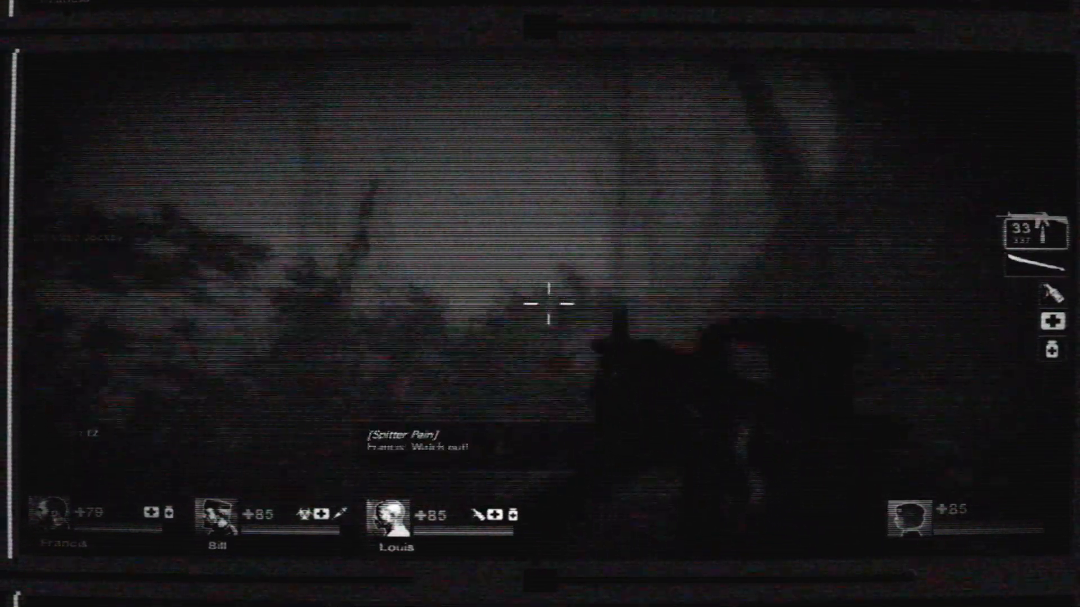
click(540, 304)
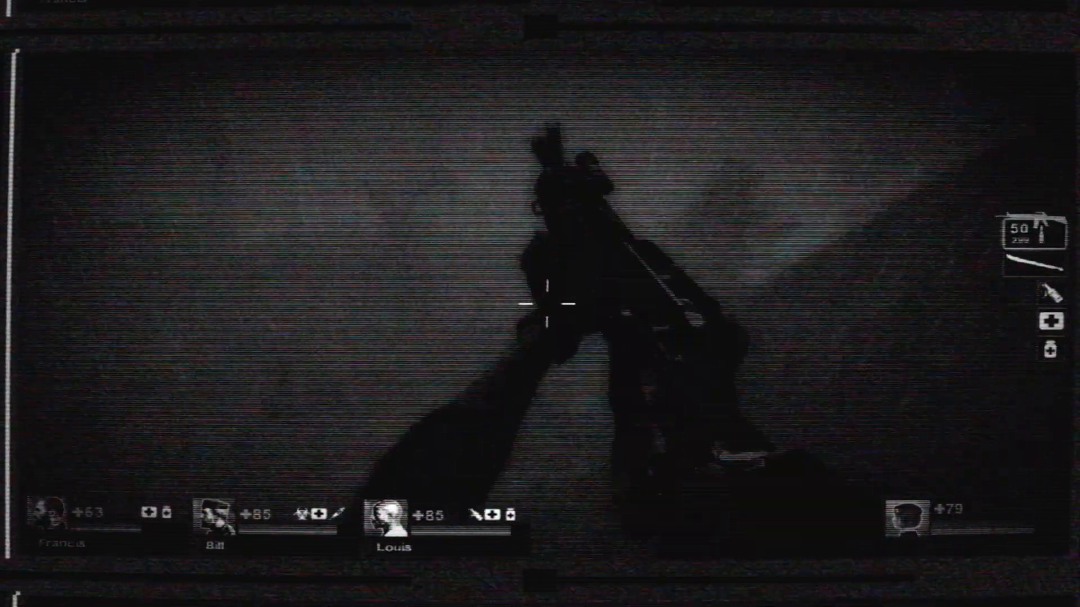
click(539, 304)
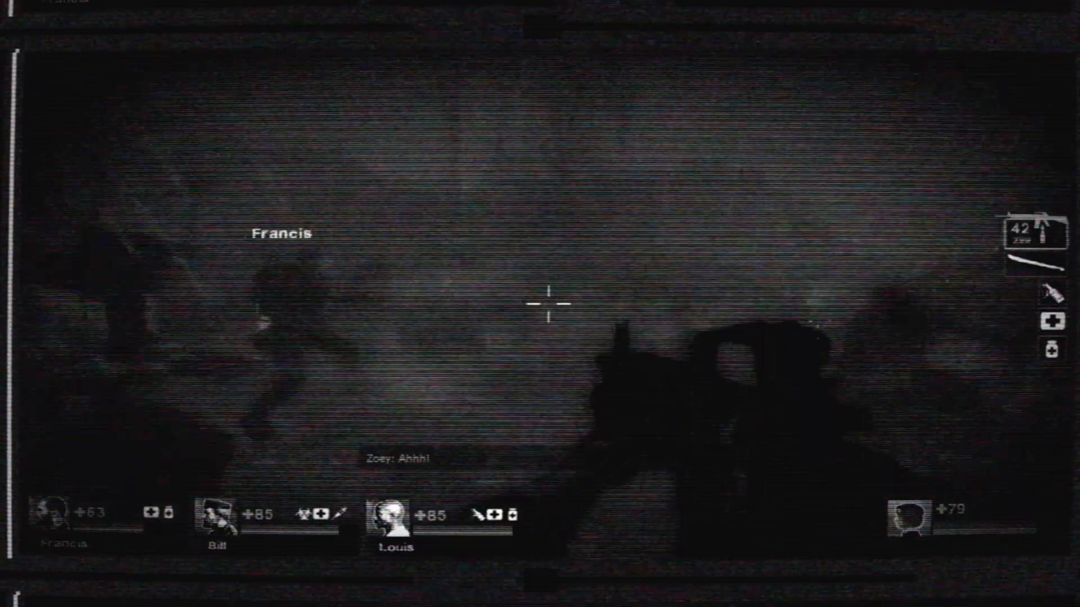
click(539, 304)
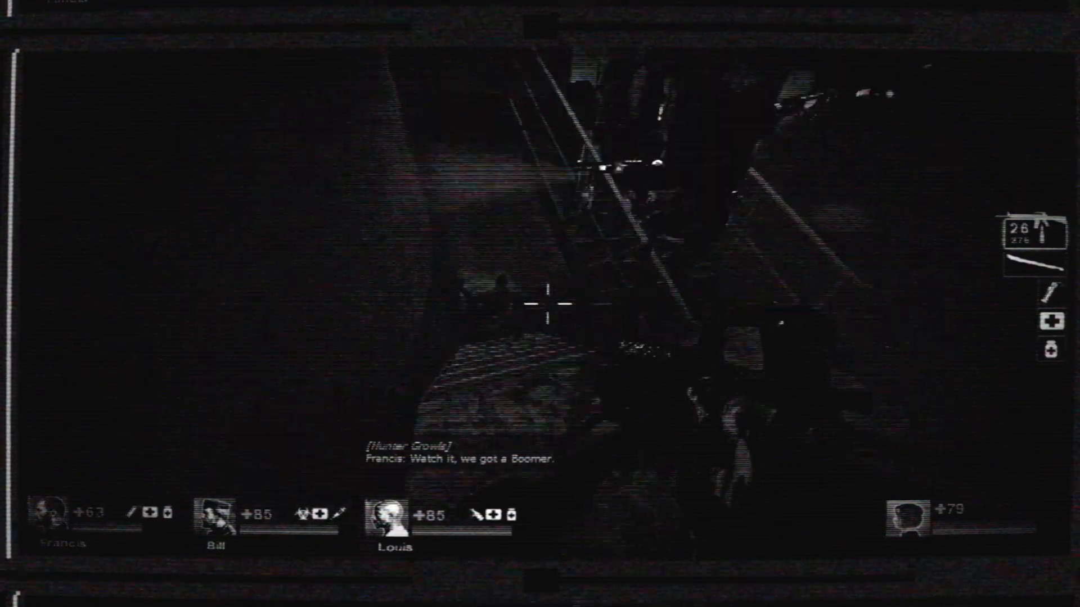
click(540, 304)
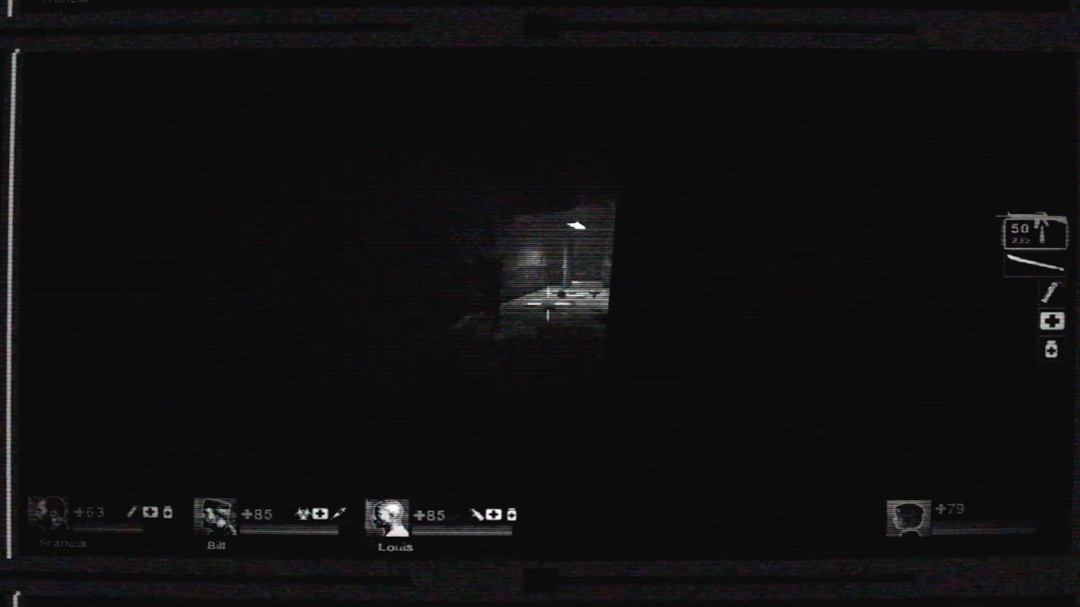
click(539, 303)
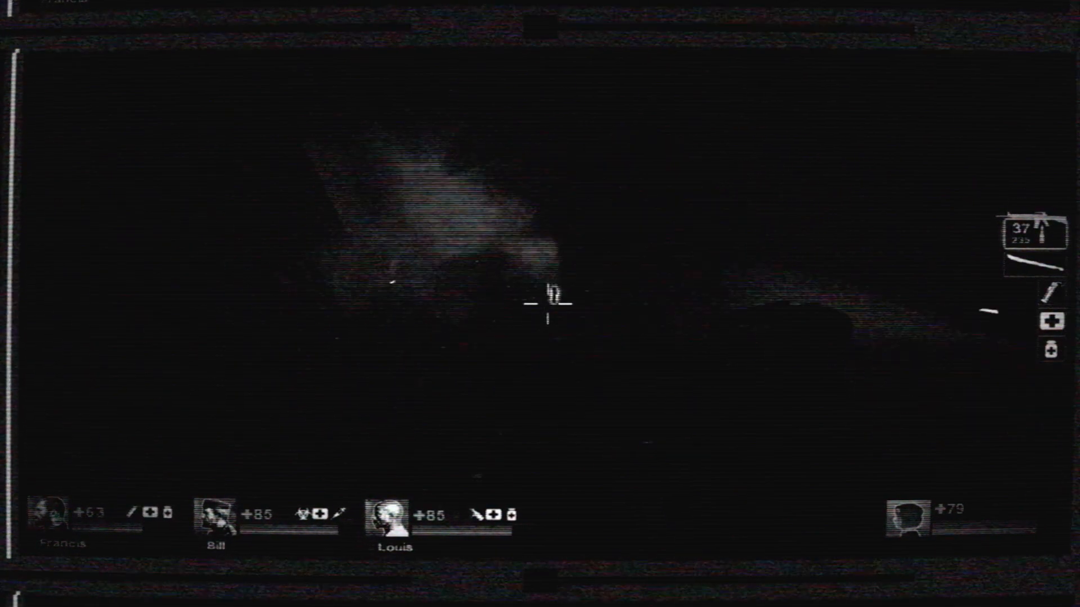
click(548, 304)
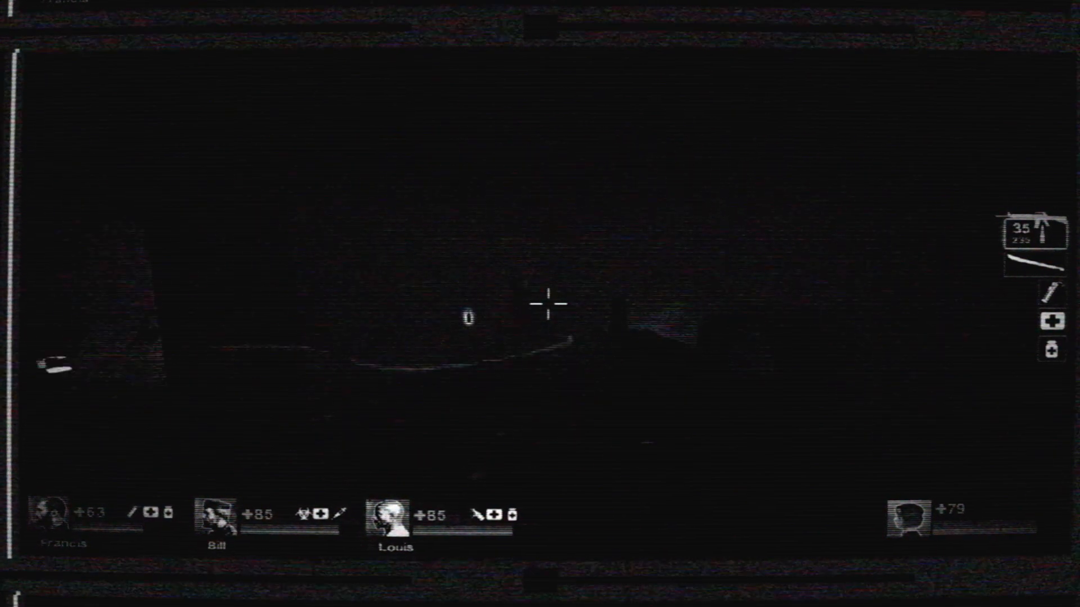
click(540, 304)
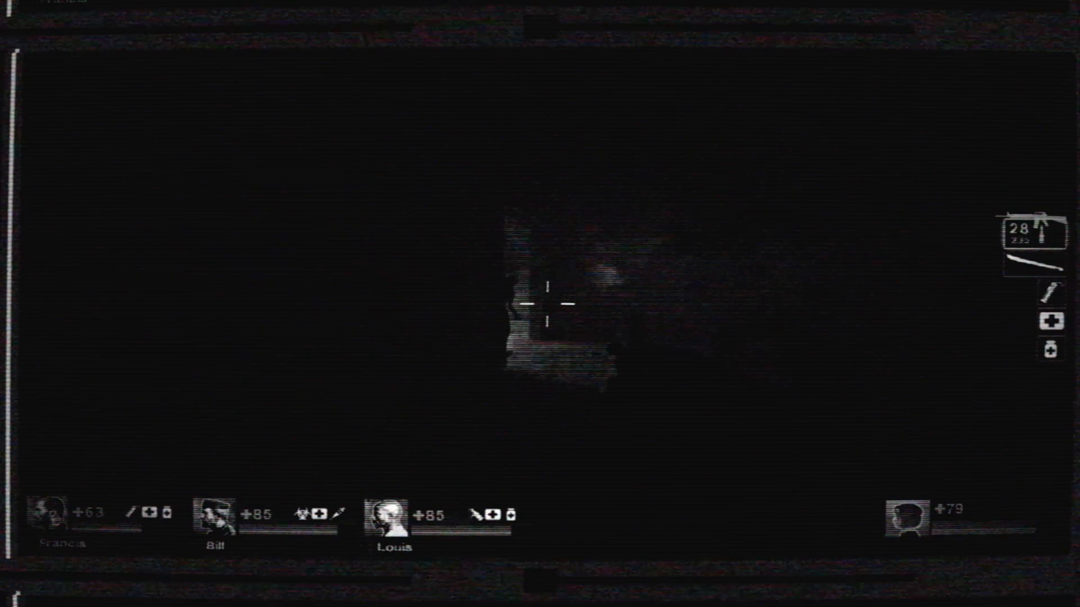
click(539, 304)
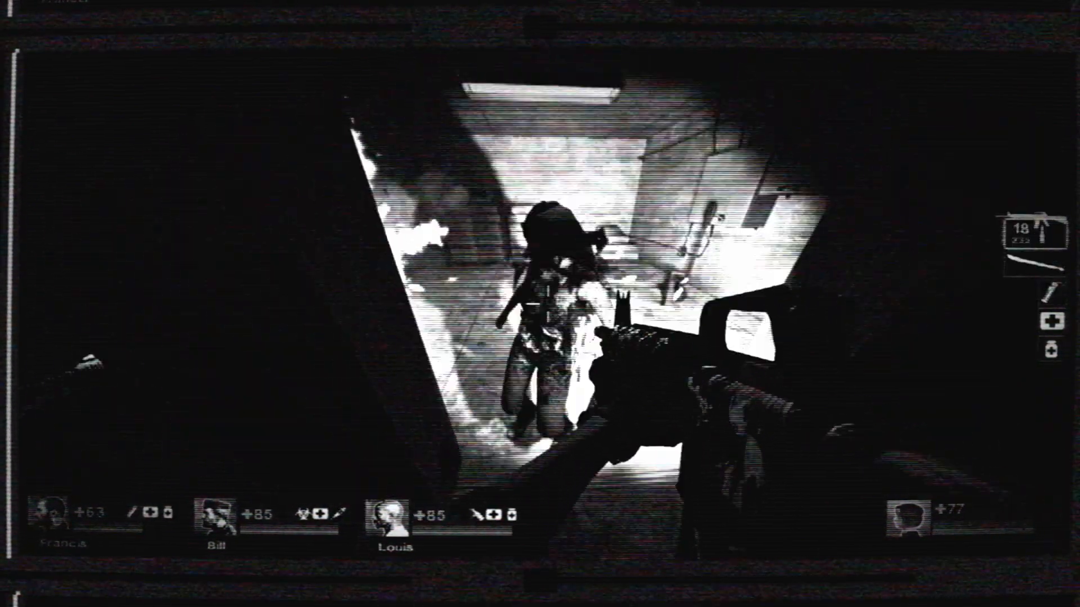
click(540, 303)
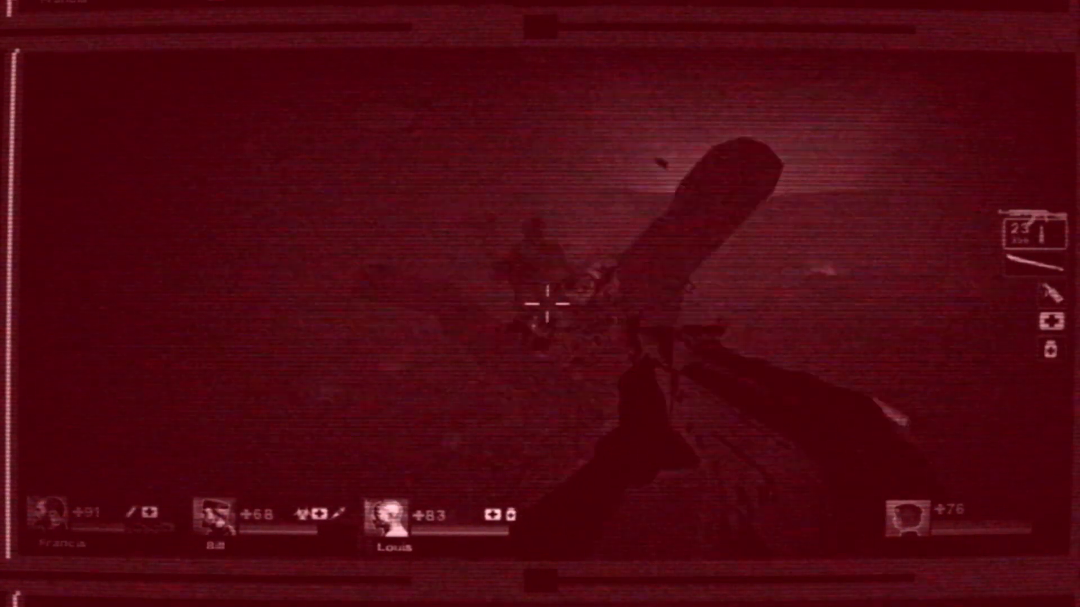
click(540, 305)
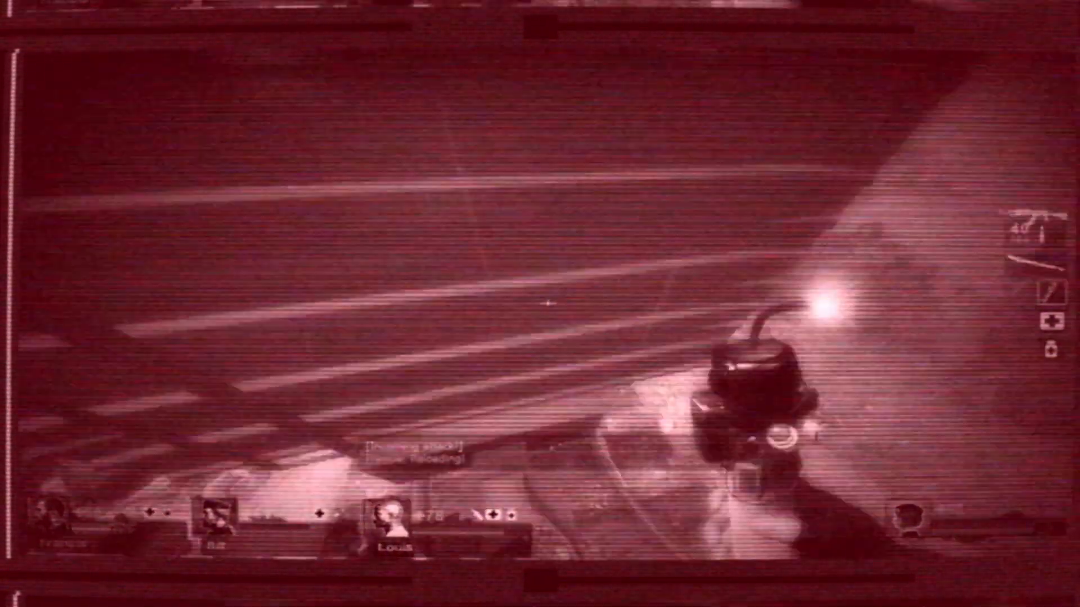
mouse_move(540, 304)
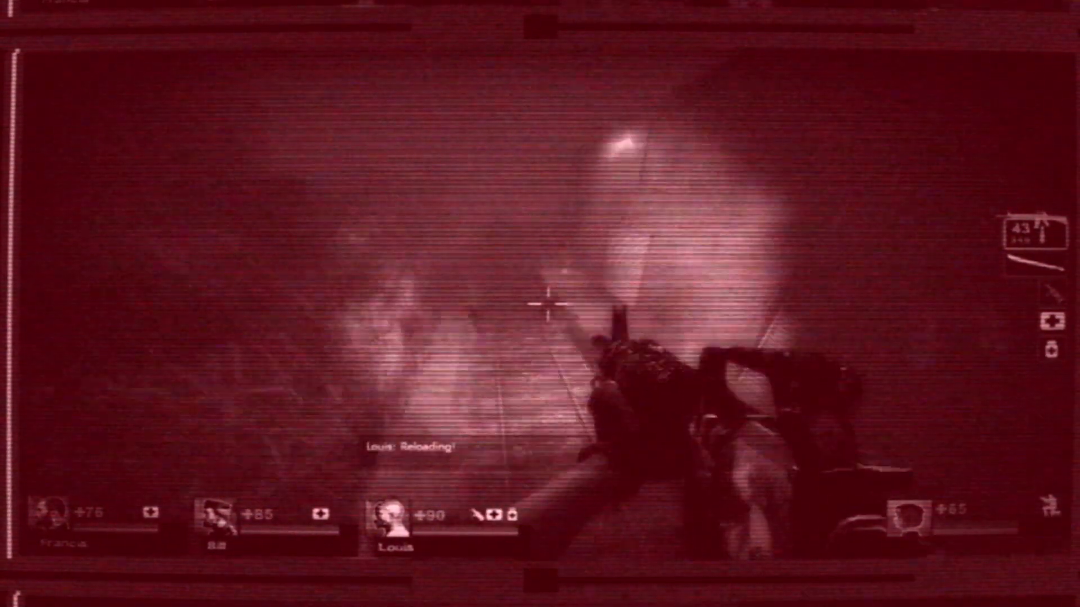
click(540, 303)
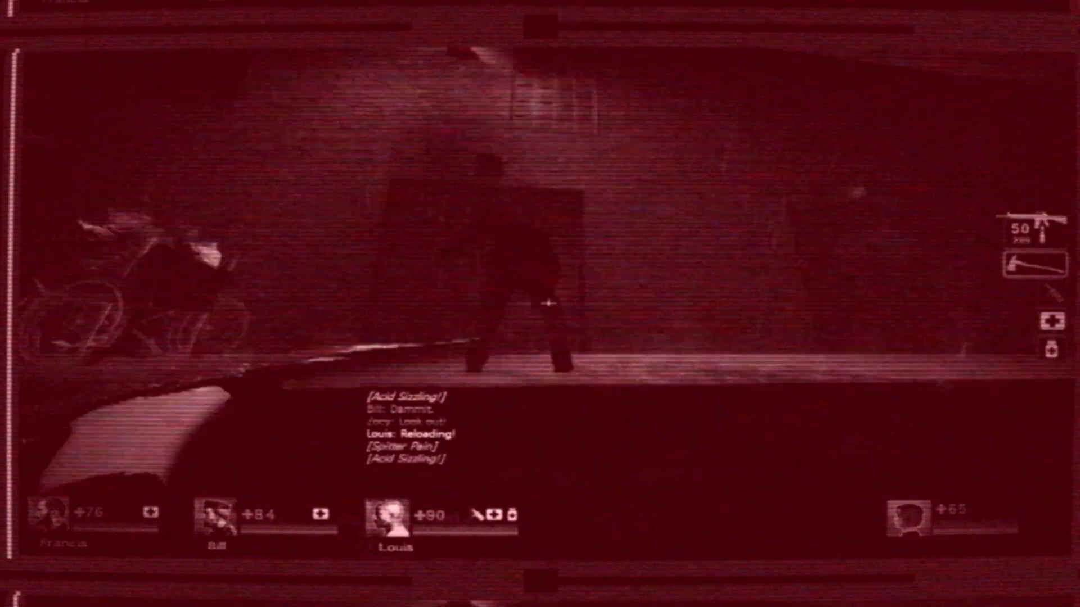
mouse_move(540, 303)
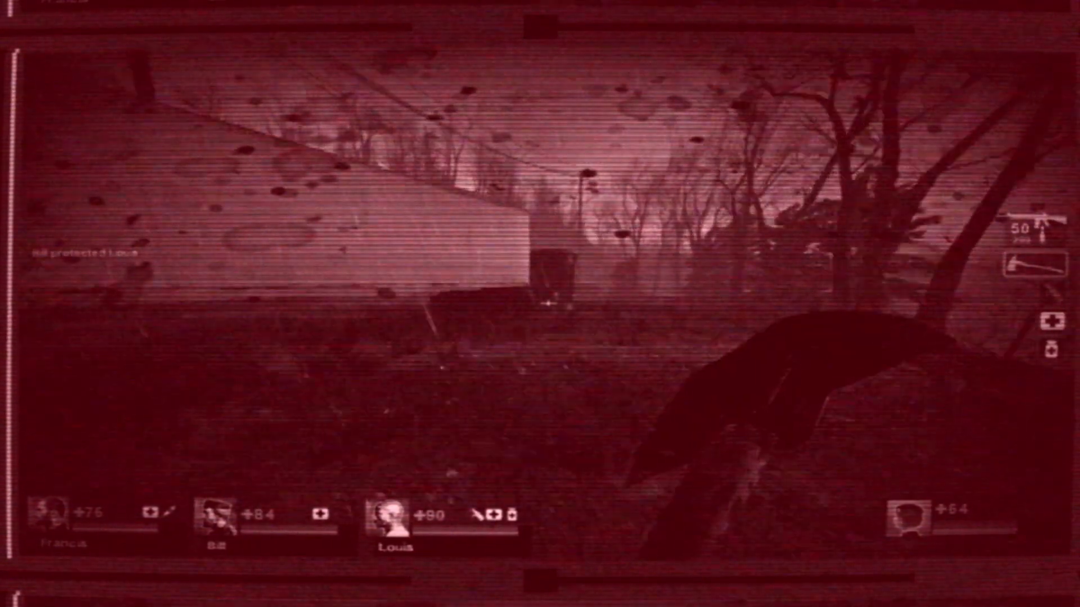
mouse_move(539, 303)
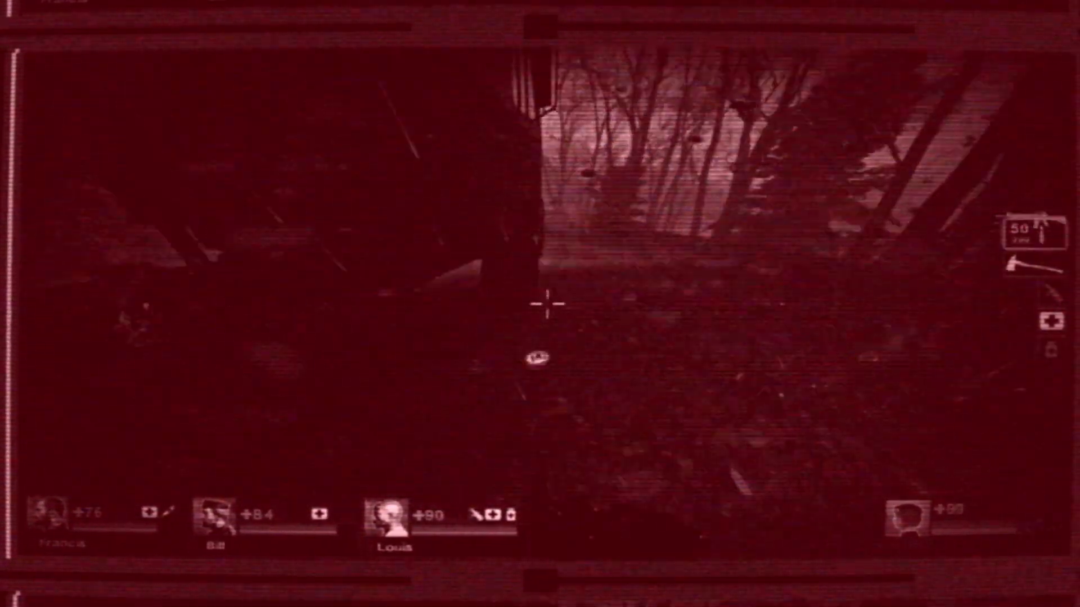
mouse_move(544, 303)
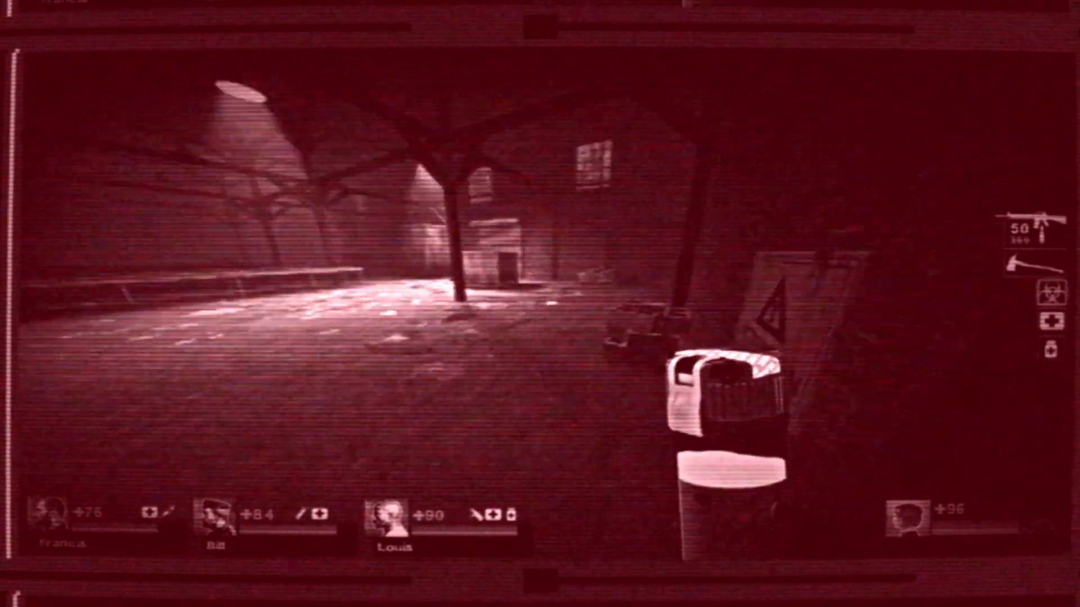
mouse_move(540, 304)
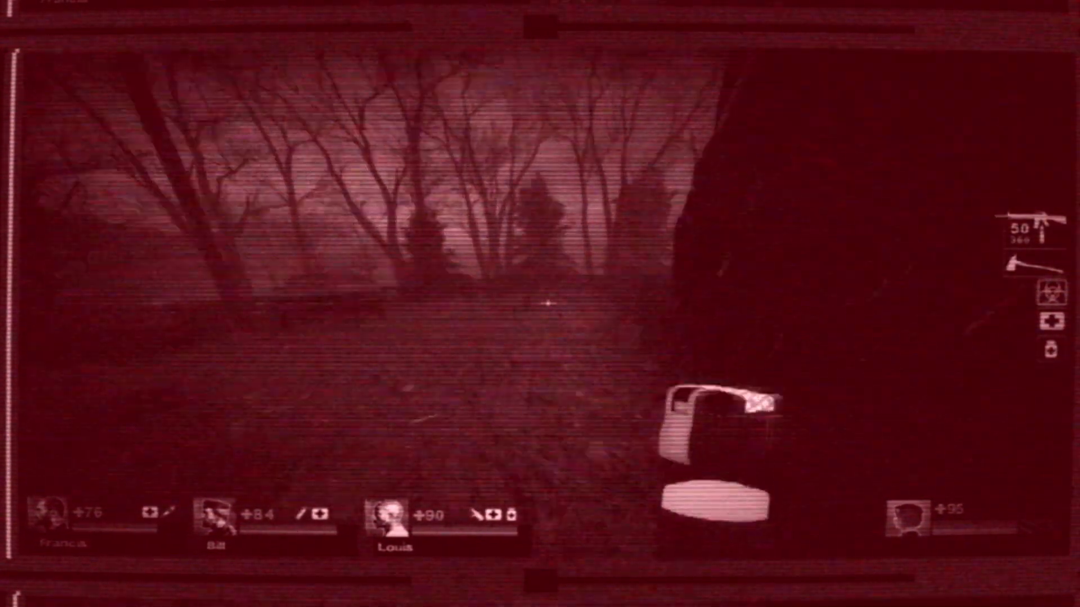
mouse_move(539, 303)
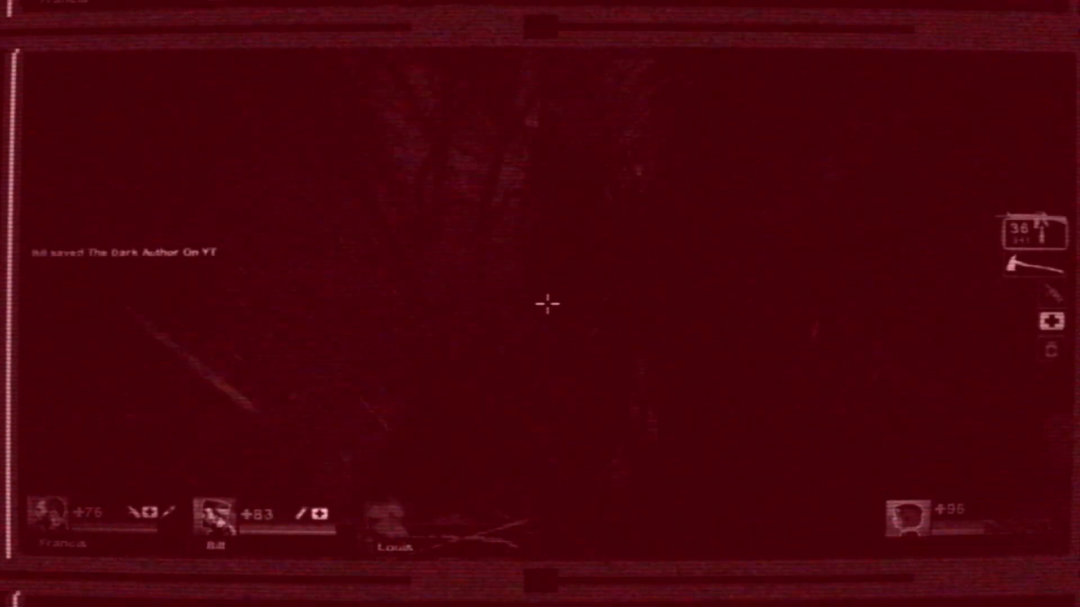
mouse_move(548, 305)
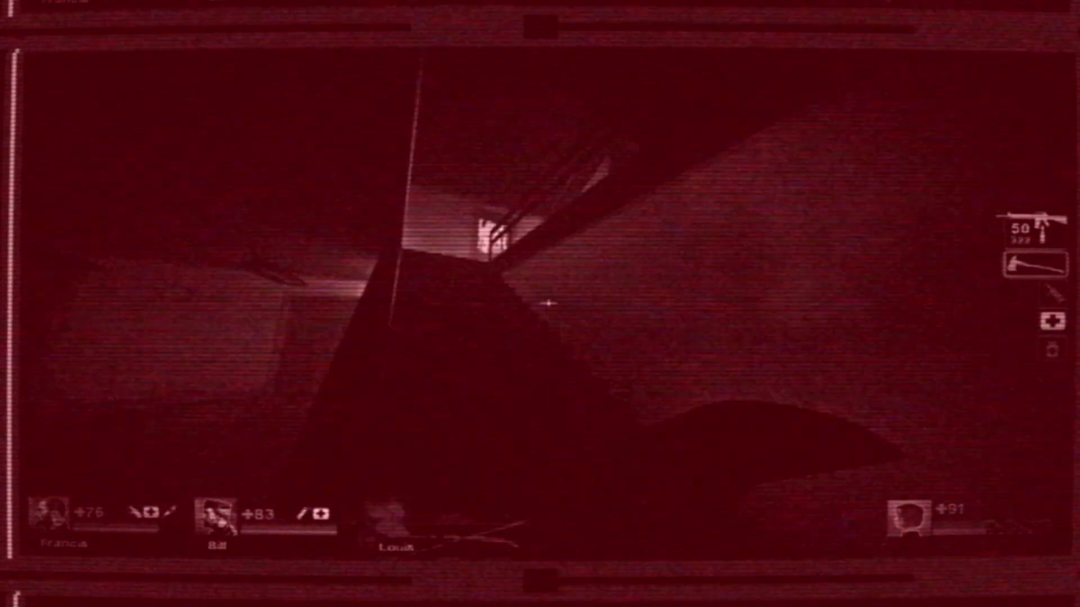
mouse_move(544, 307)
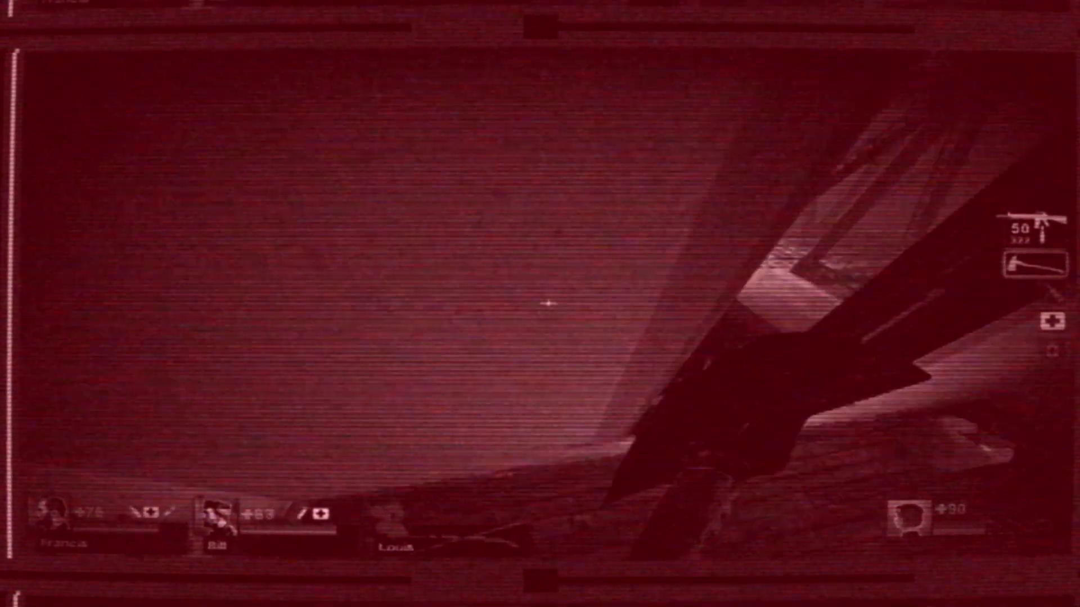